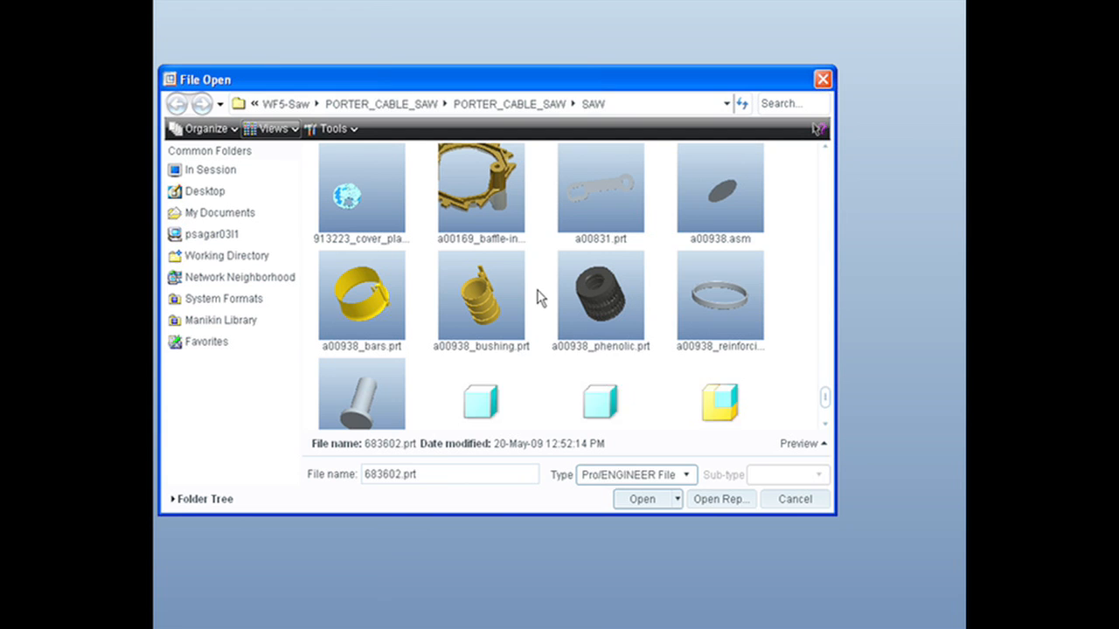
- Open a saw handle part file from the SAW project folder
click(481, 189)
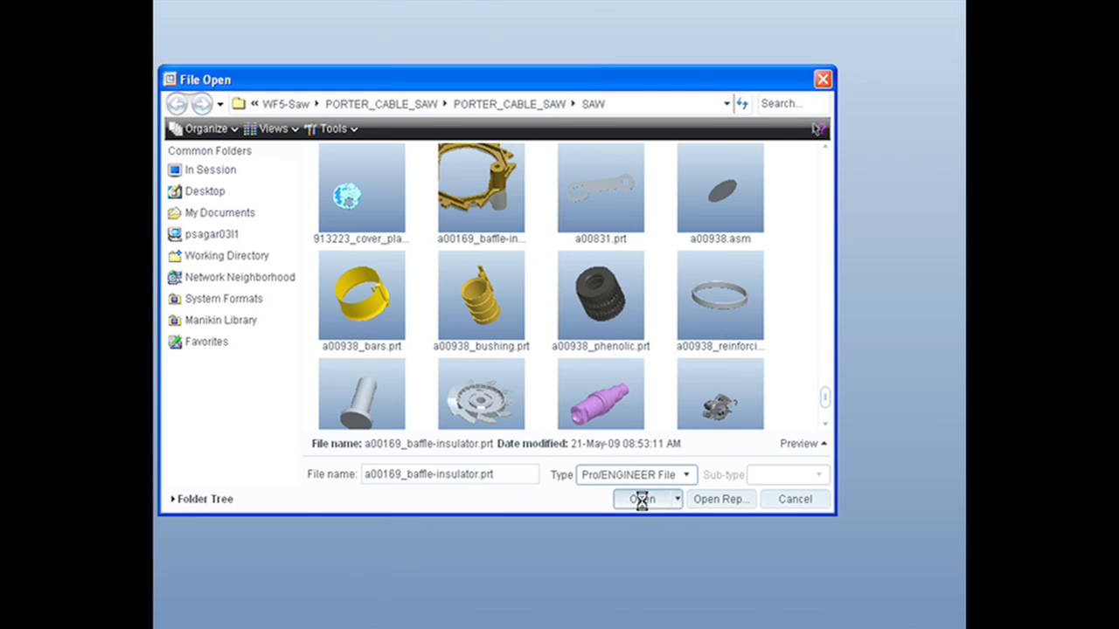
click(640, 500)
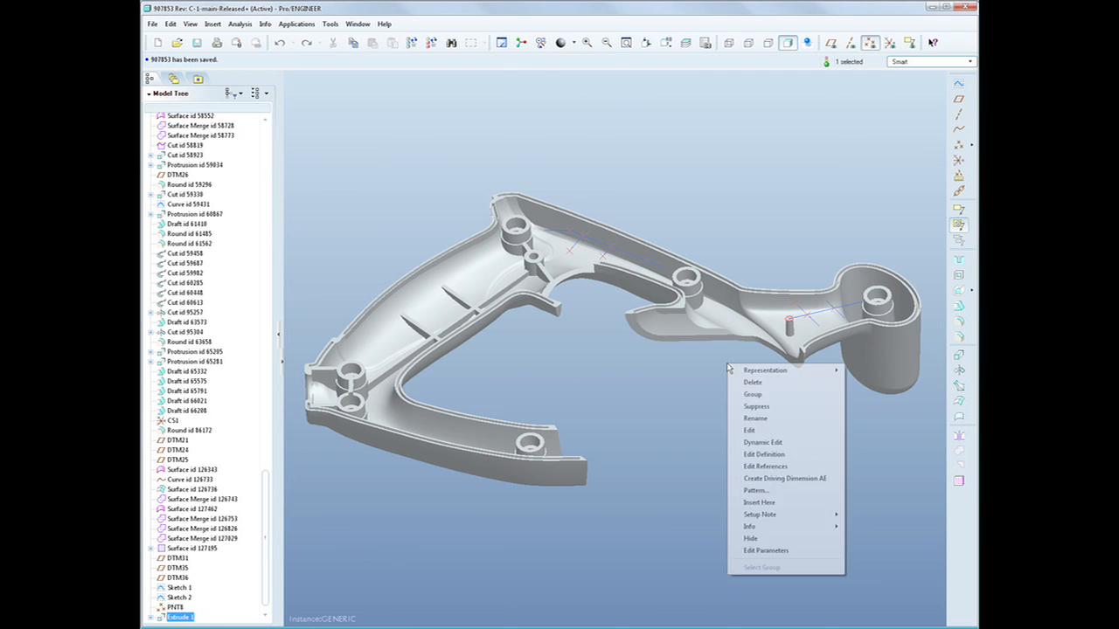
- Create a point-type pattern of the handle feature driven by the points of Sketch 2
click(755, 489)
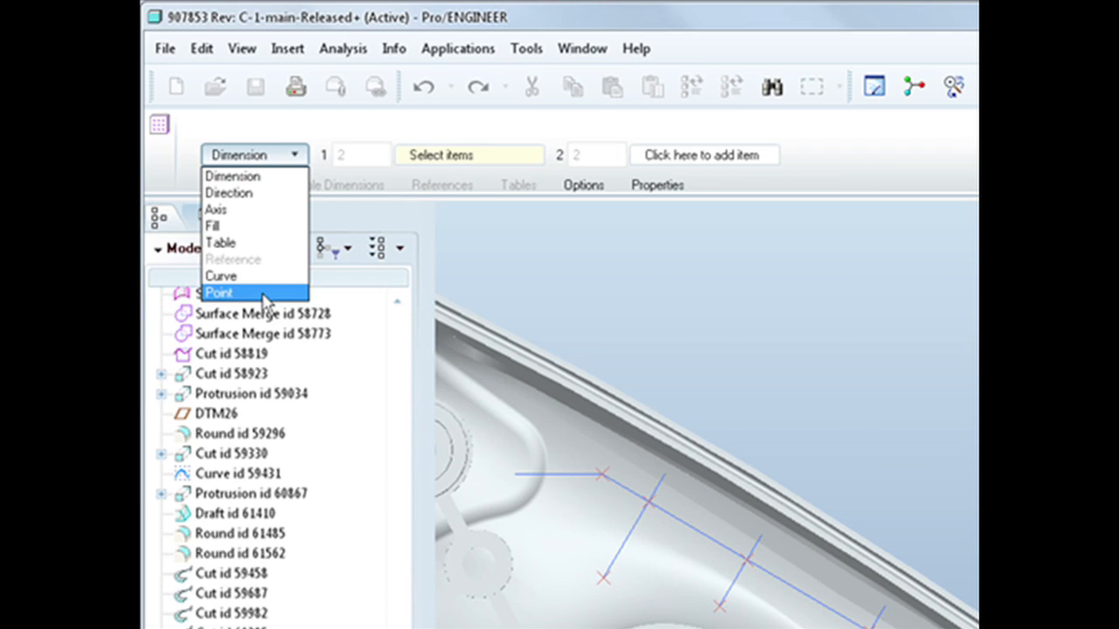
click(220, 292)
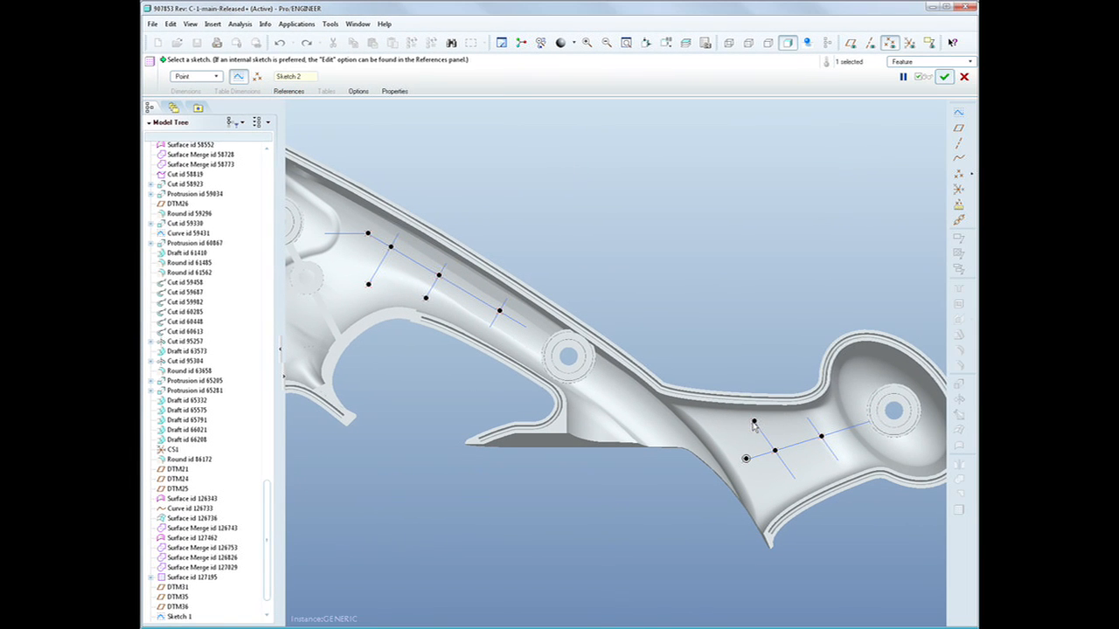
click(944, 77)
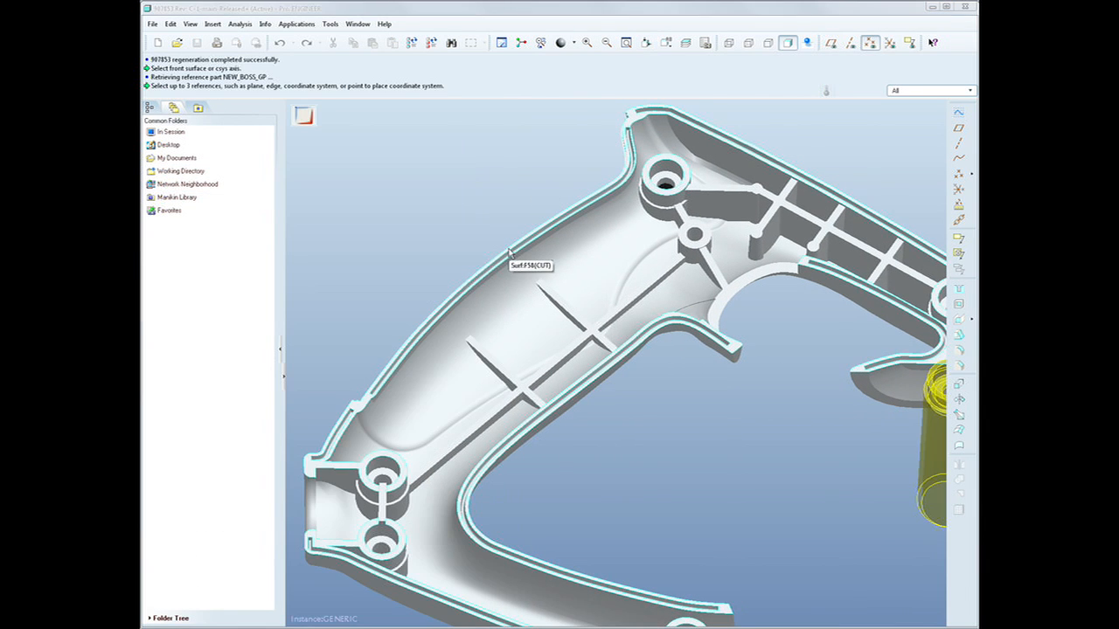
- Bring up the housing assembly's explode state in the View Manager
click(507, 249)
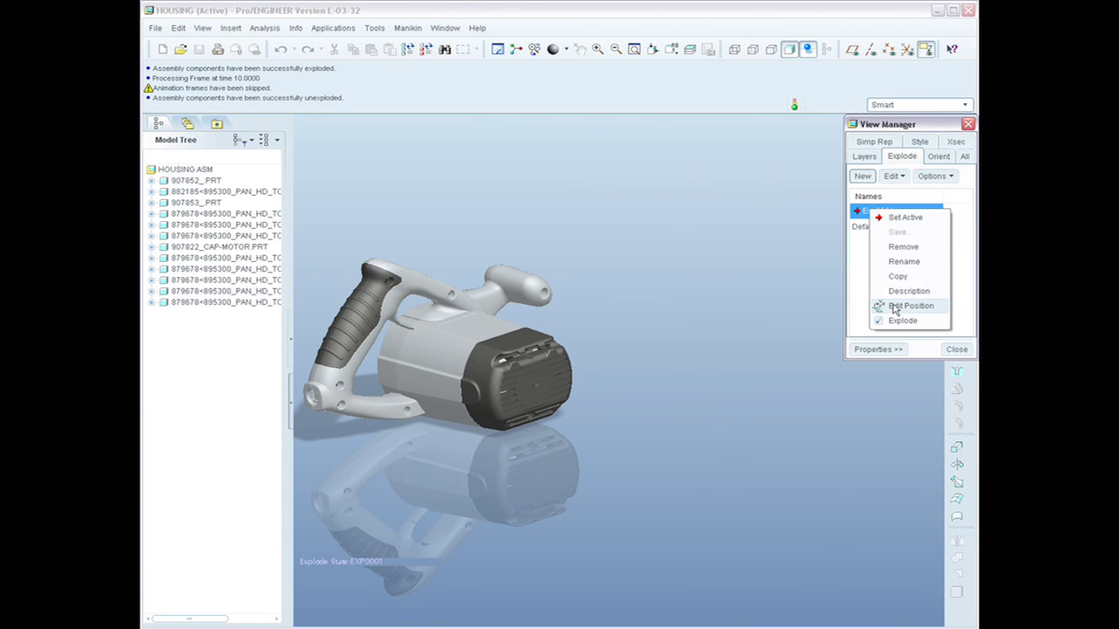
- Edit the explode positions and move the selected housing screws in the exploded view
click(909, 304)
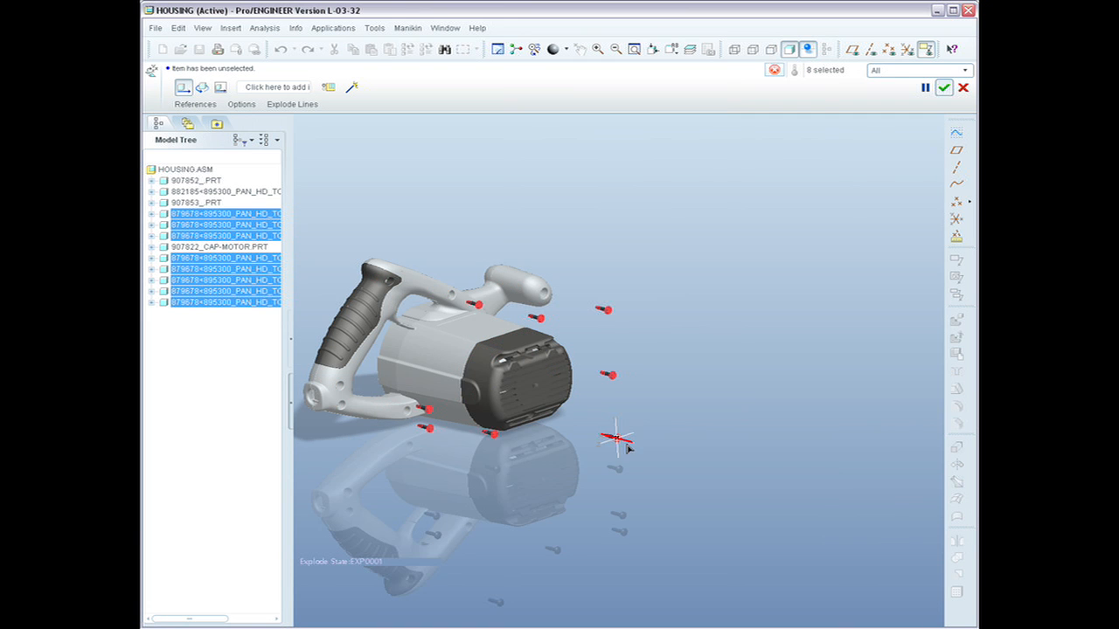
click(196, 202)
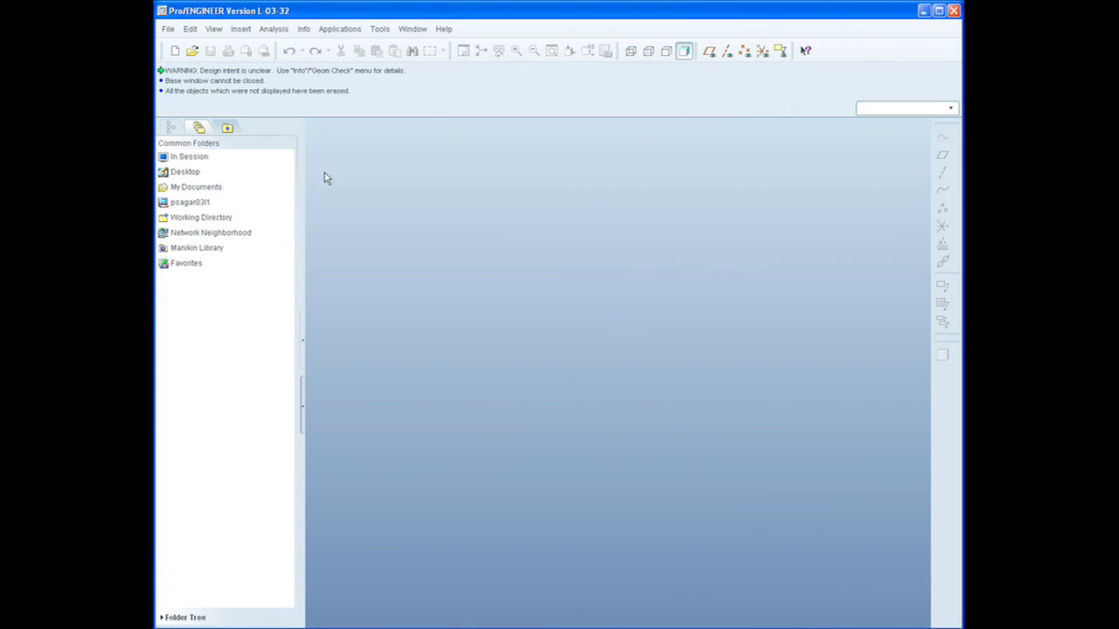
- Import telephone.sldprt (SolidWorks Part type) as a new Pro/ENGINEER part model
click(193, 49)
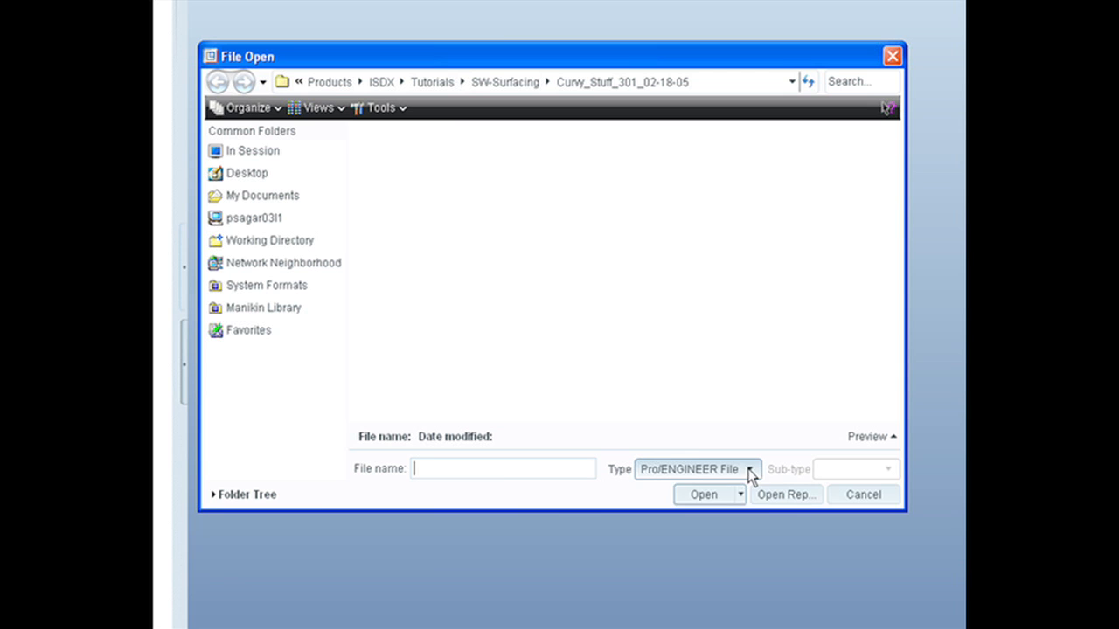
click(748, 468)
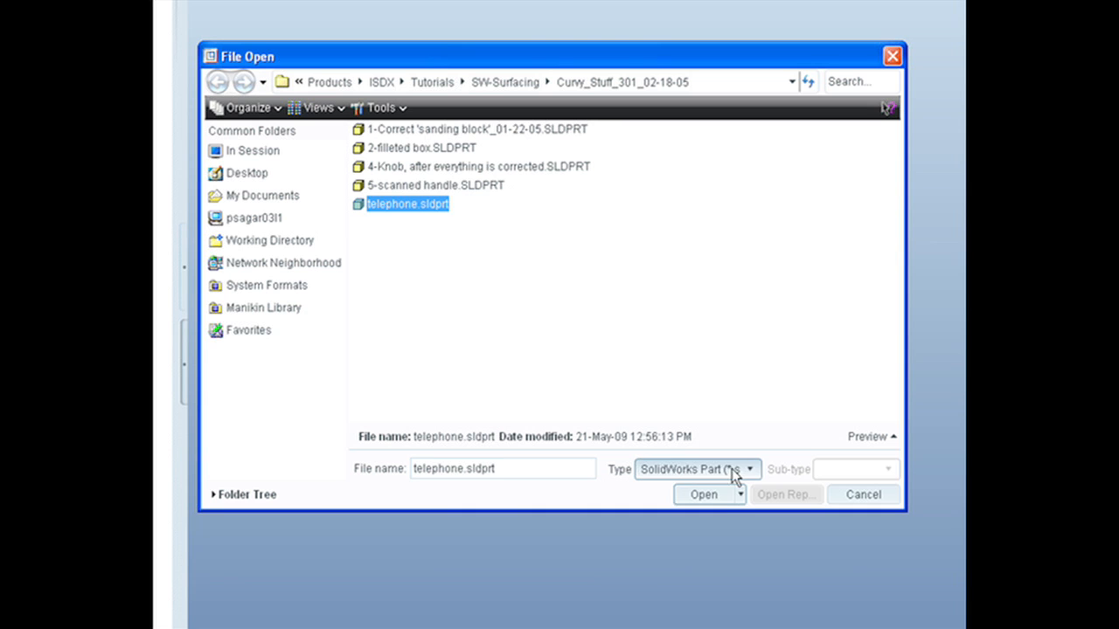
click(703, 493)
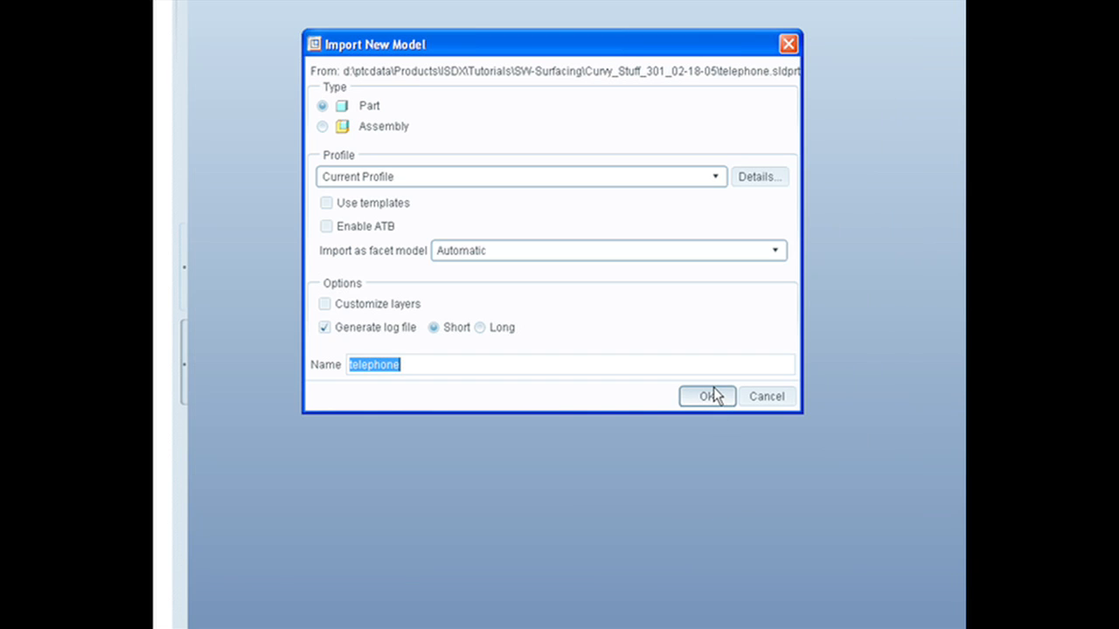
click(706, 395)
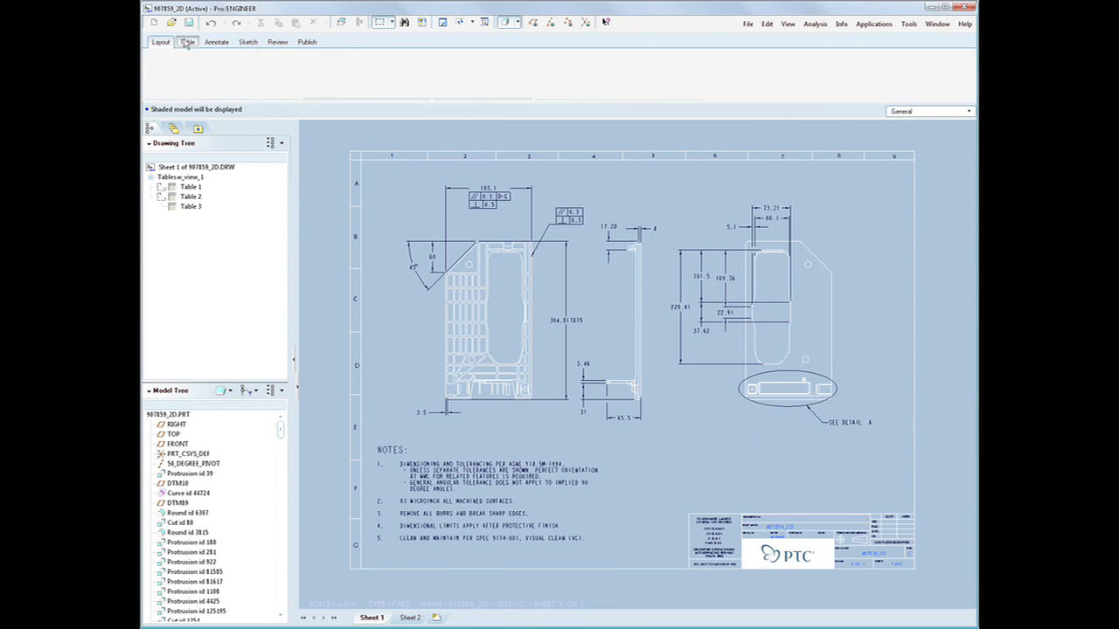
- From the Annotate tab's Drawing Tree, select a first-view dimension and bring up its edit options
click(217, 42)
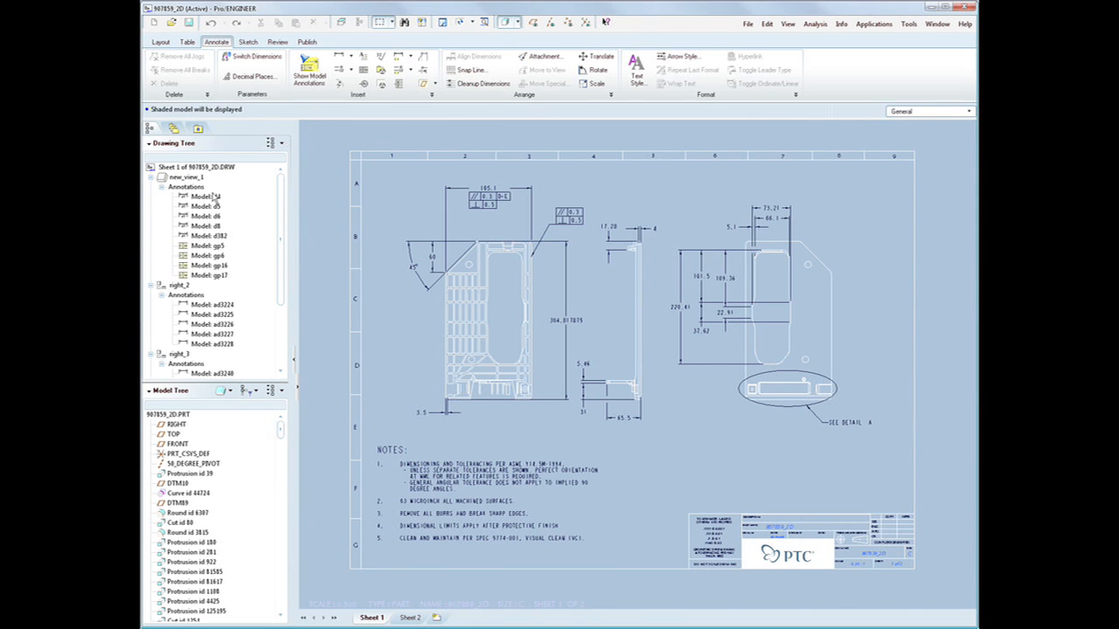
click(206, 206)
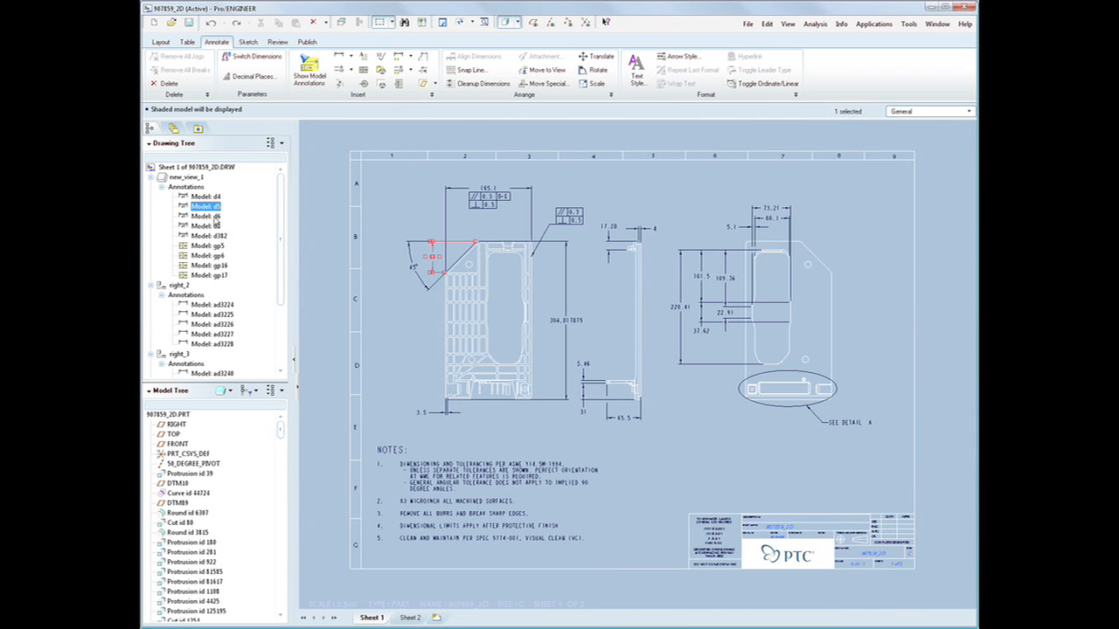
right_click(206, 225)
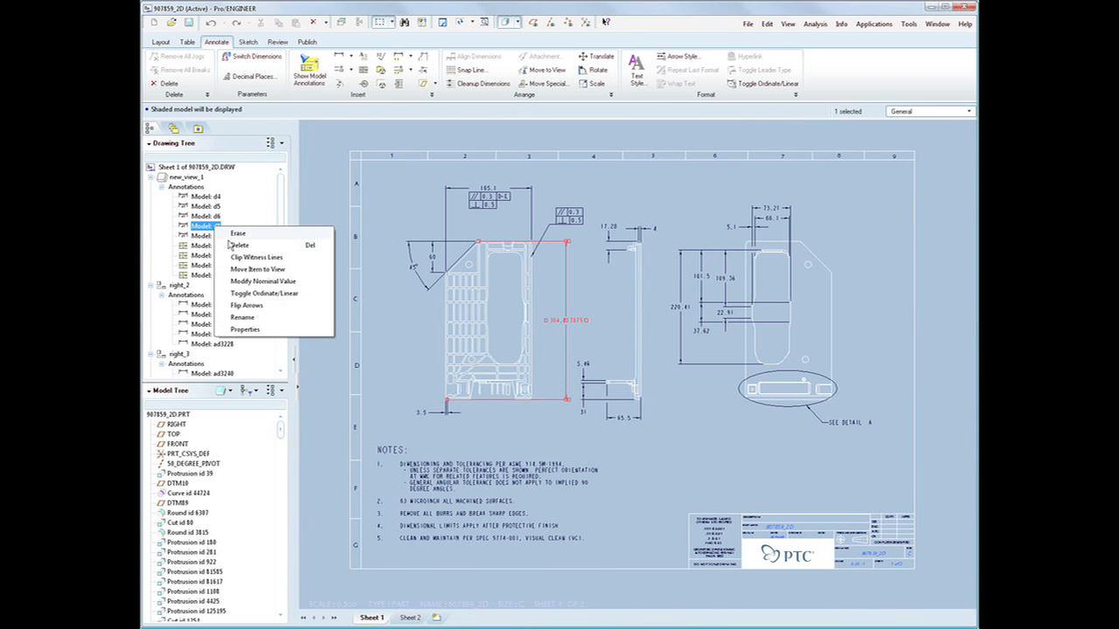
click(245, 329)
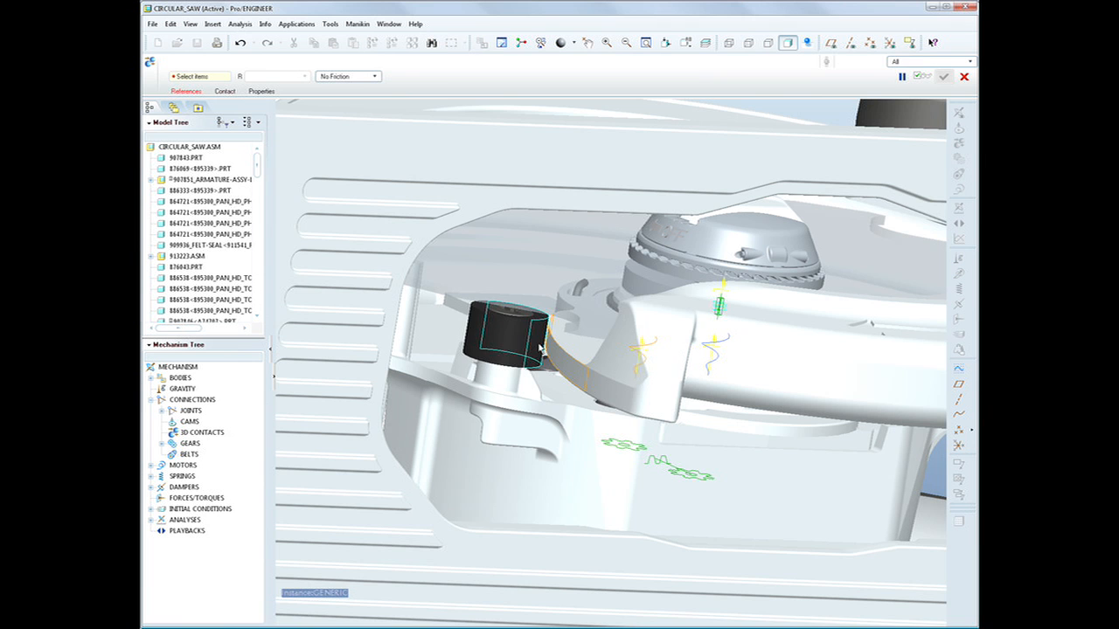
- Run the Dynamic_Guard analysis playback to animate the saw's moving blade guard
click(533, 341)
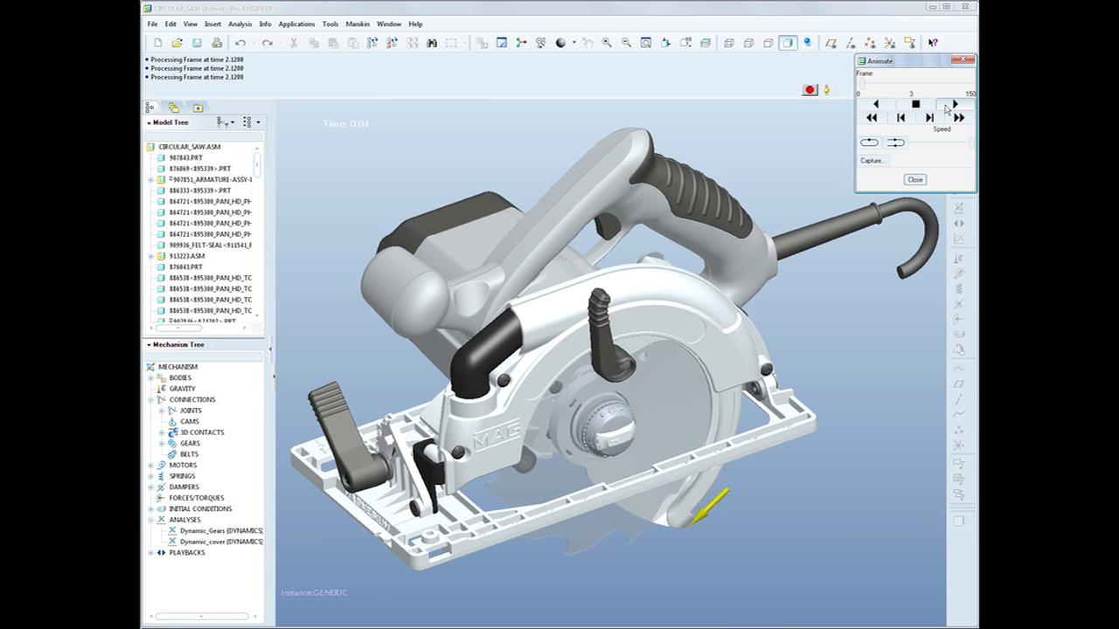
click(954, 104)
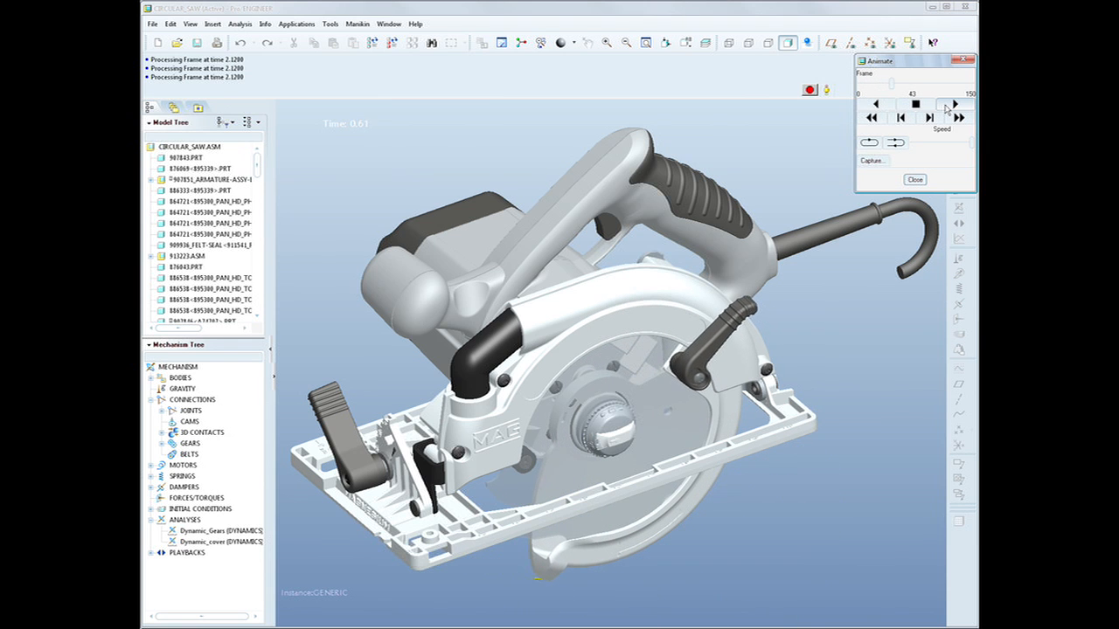
click(955, 105)
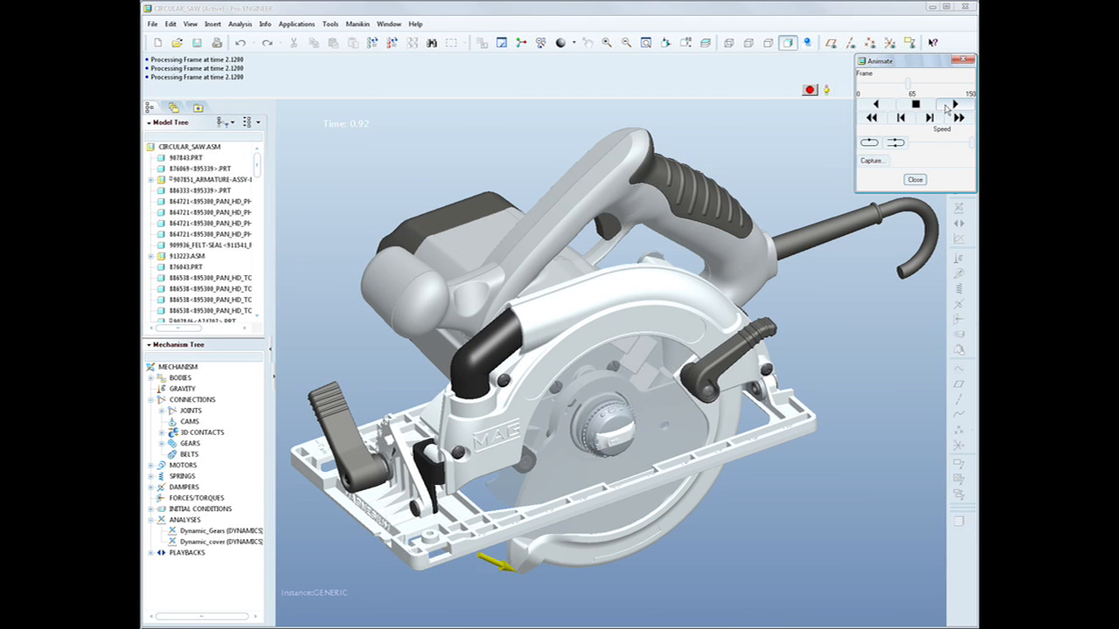
click(955, 105)
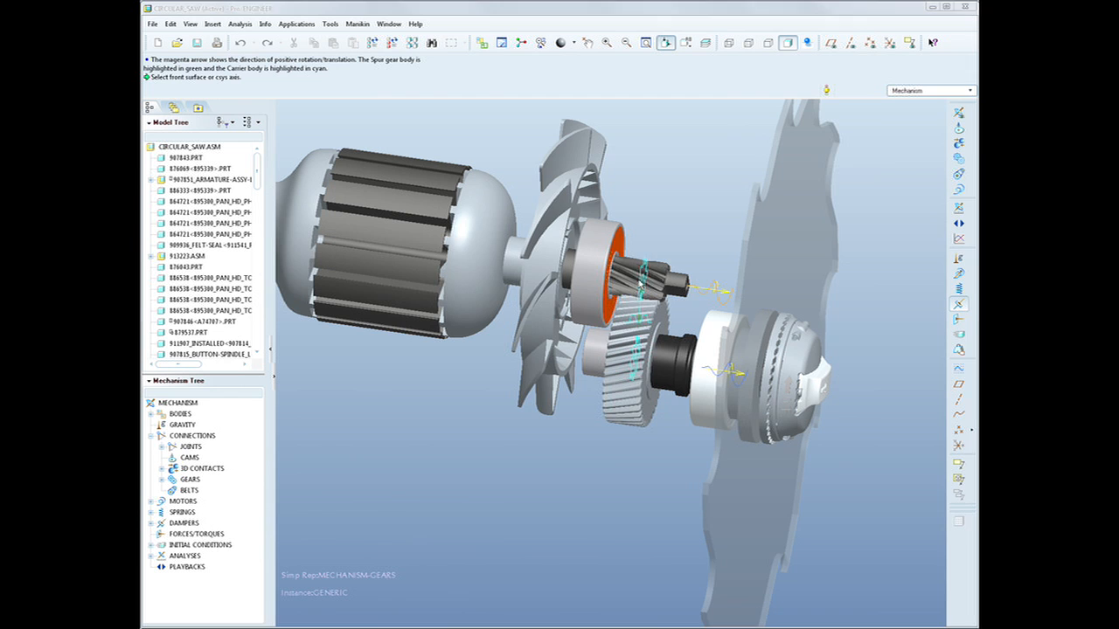
- Edit the spur gear pair's definition, review its properties and confirm with OK
right_click(643, 280)
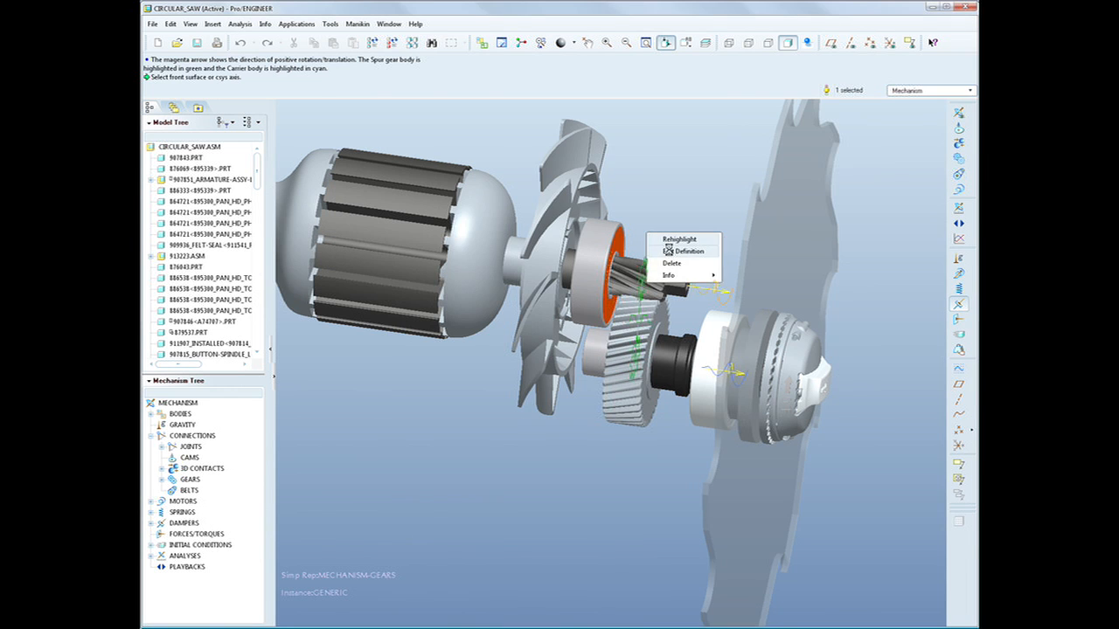
click(682, 252)
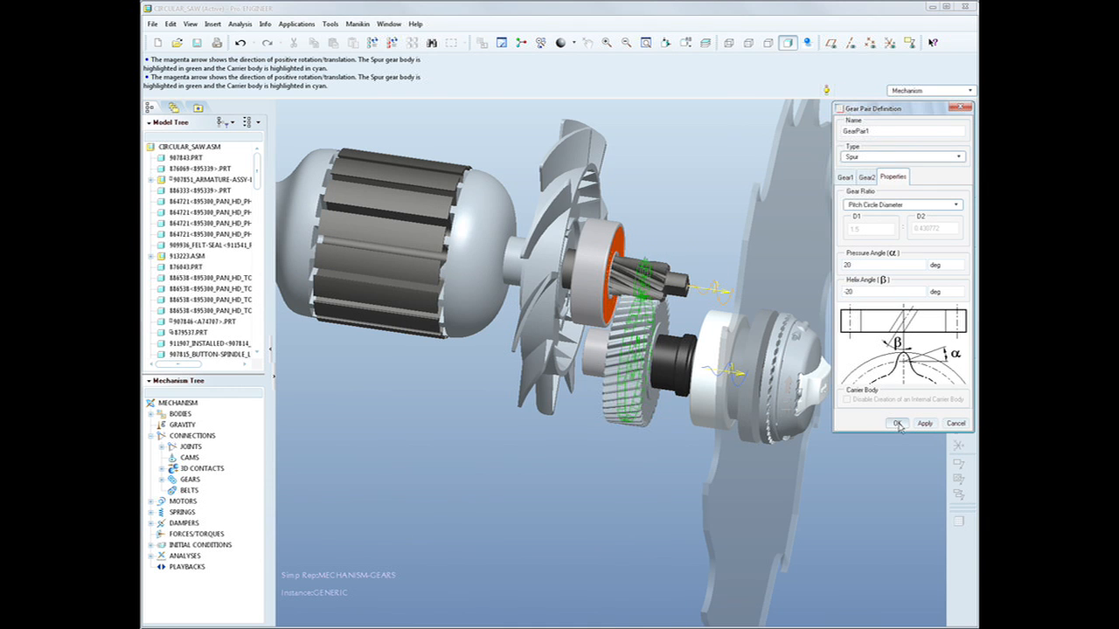
click(895, 424)
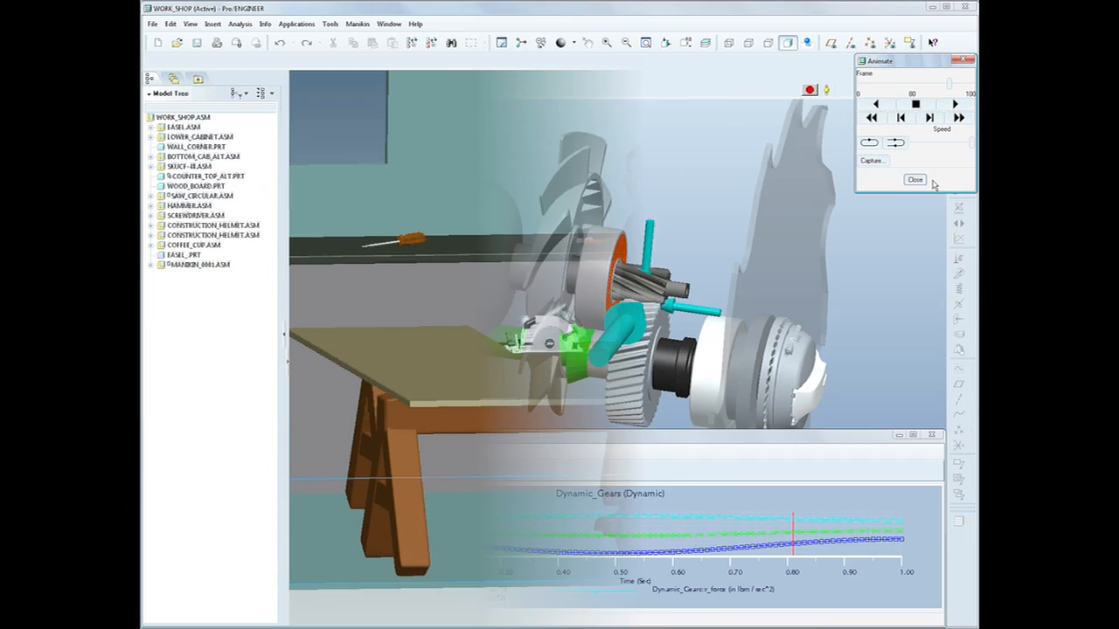
- Close the Animate dialog after the workshop saw simulation
click(915, 178)
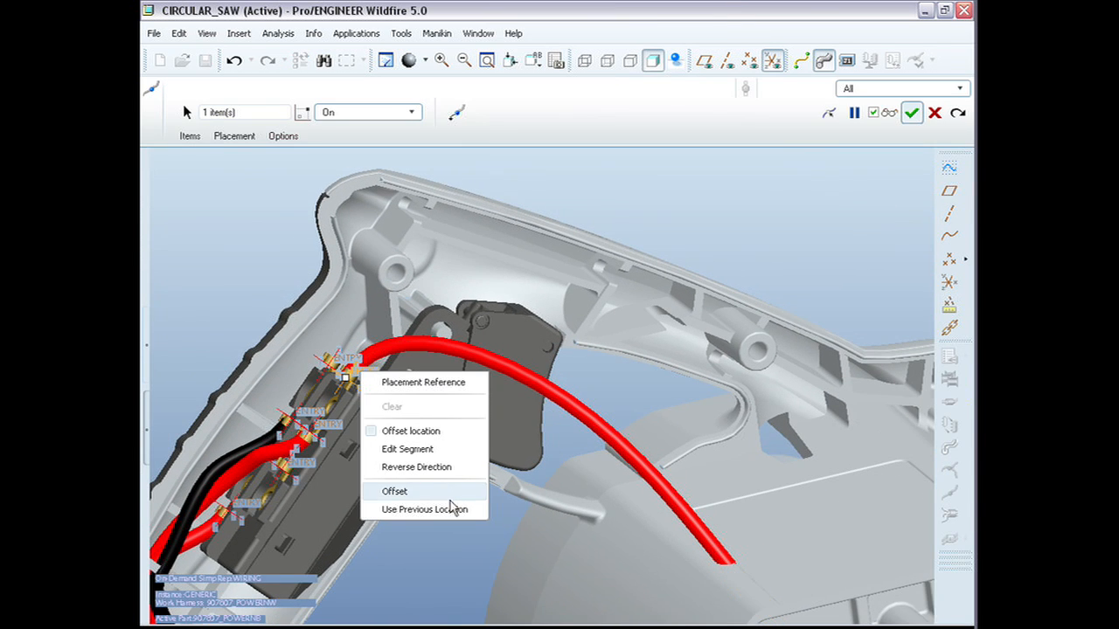
- Set the cable location to Offset and route the red cable through a handle datum point
click(395, 490)
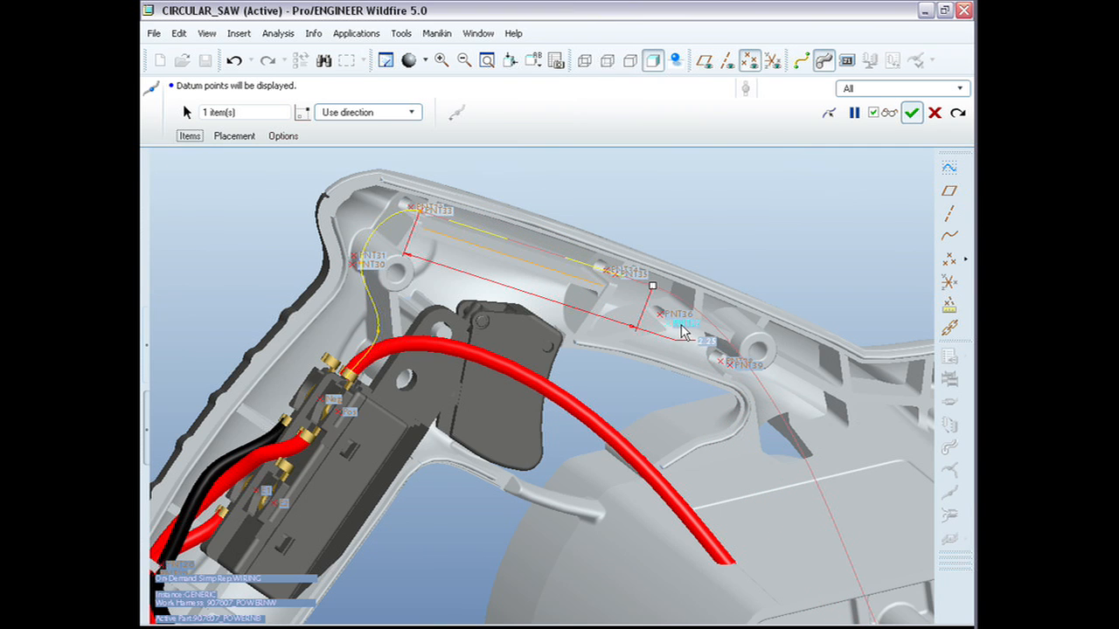
click(913, 112)
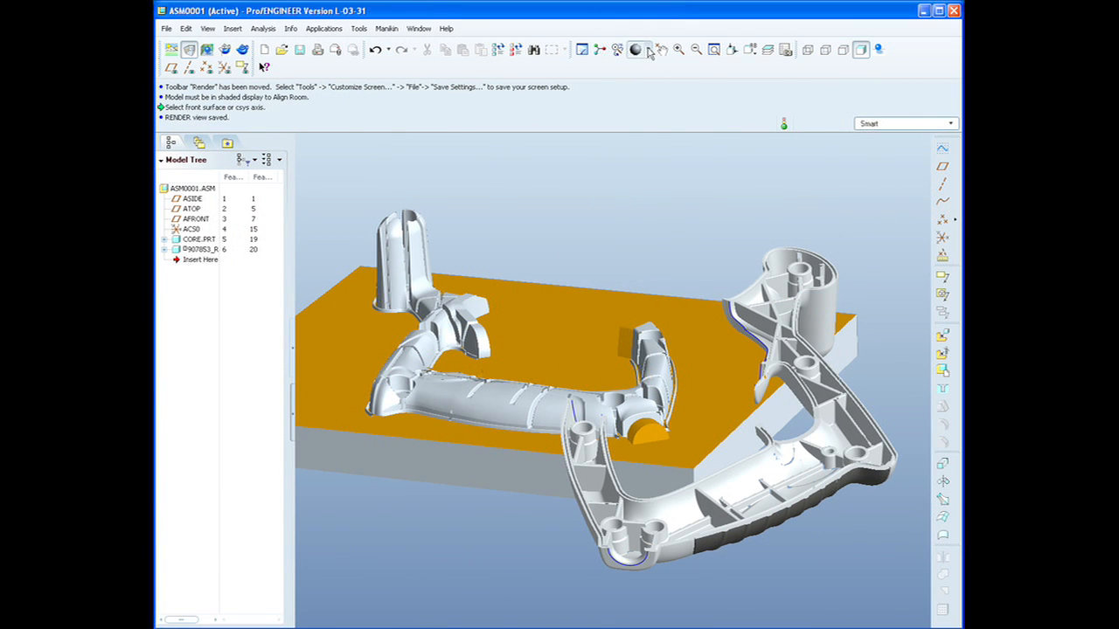
- Give CORE.PRT a grey appearance and start rendering the mold assembly
click(638, 49)
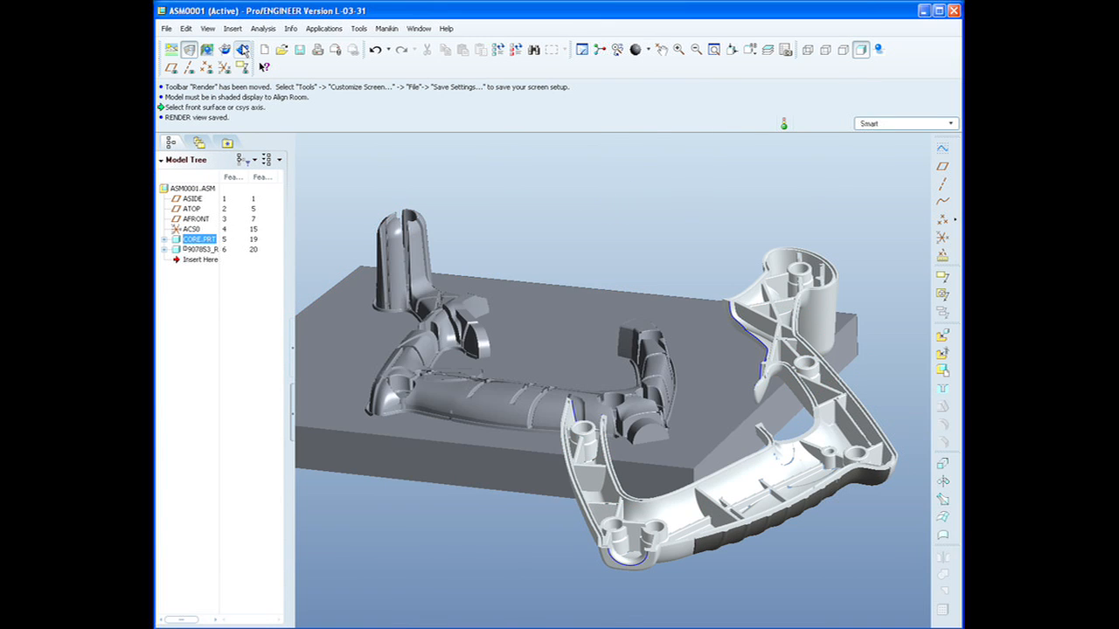
click(241, 49)
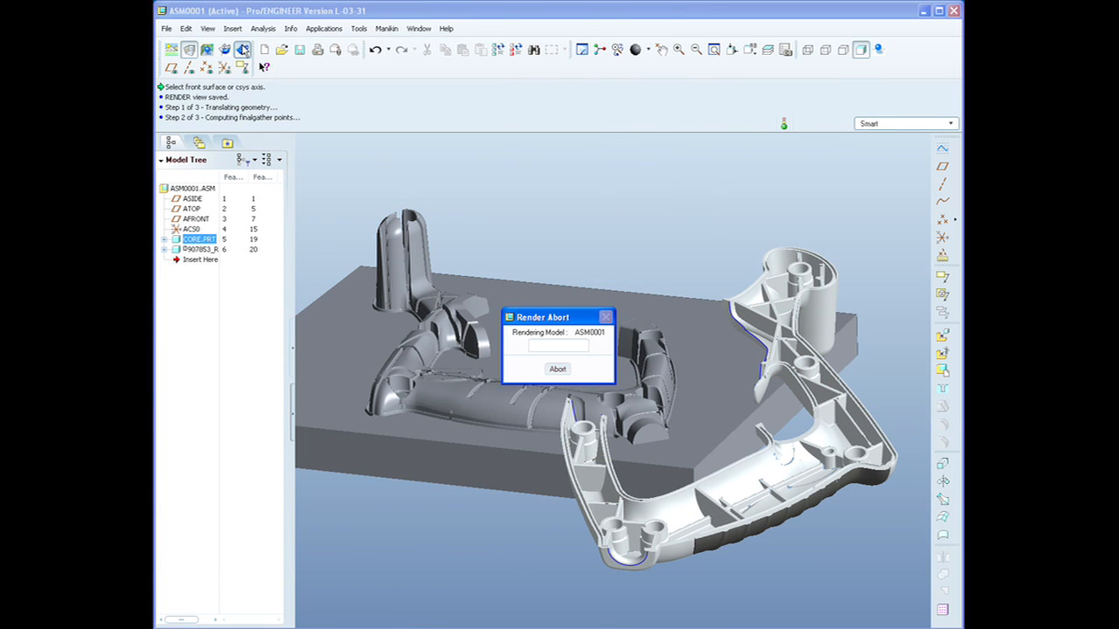